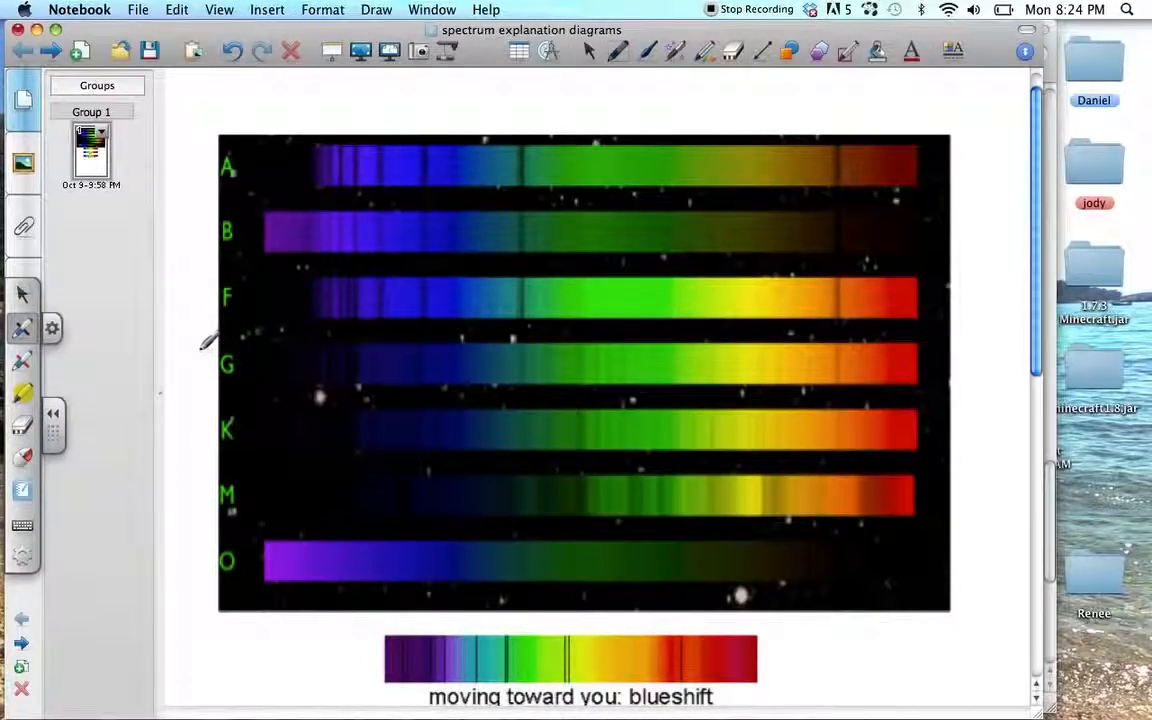
mouse_move(698, 114)
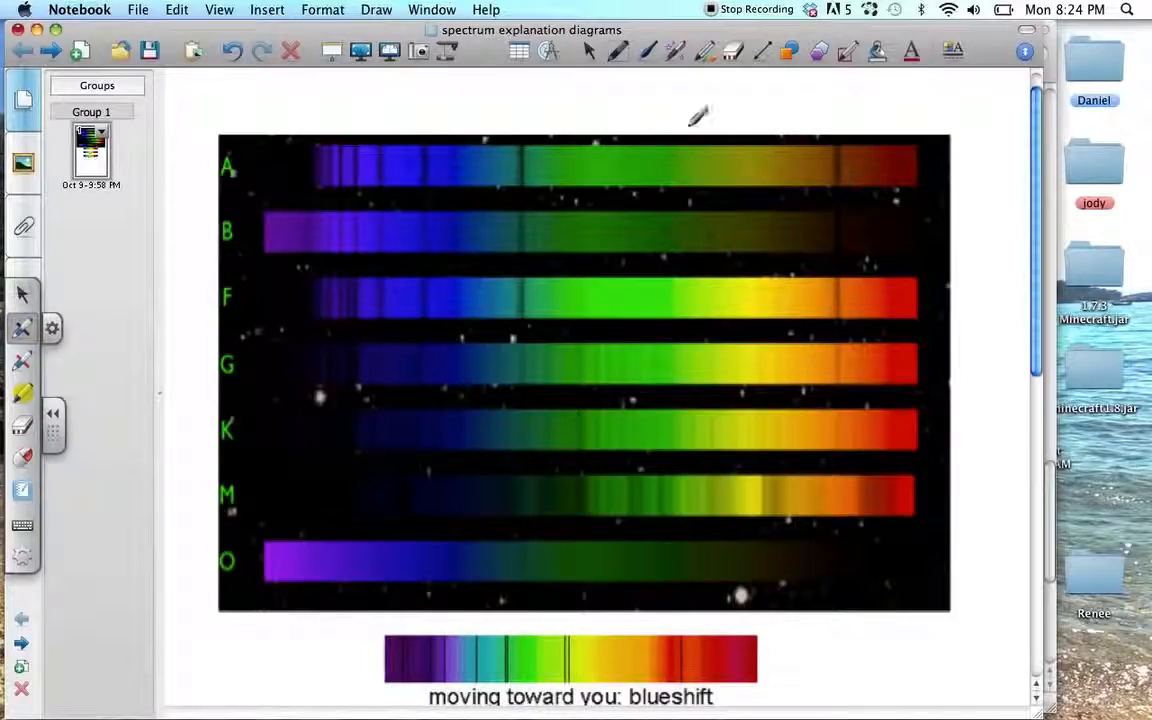
mouse_move(712, 100)
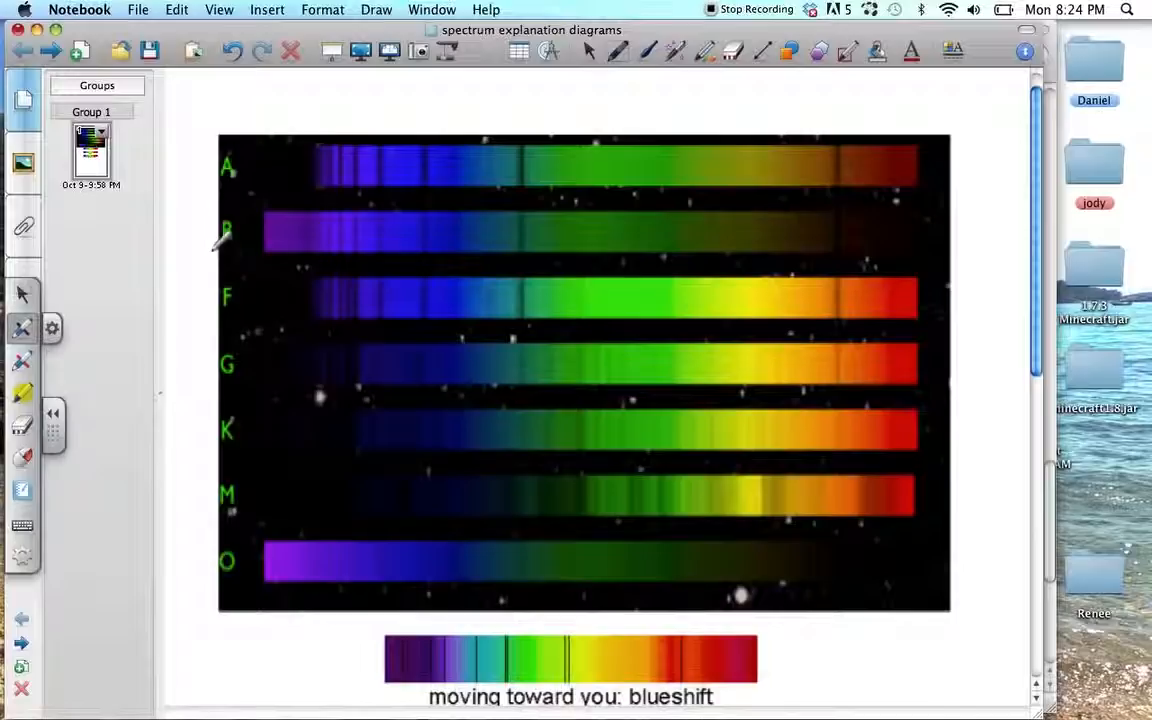
mouse_move(240, 160)
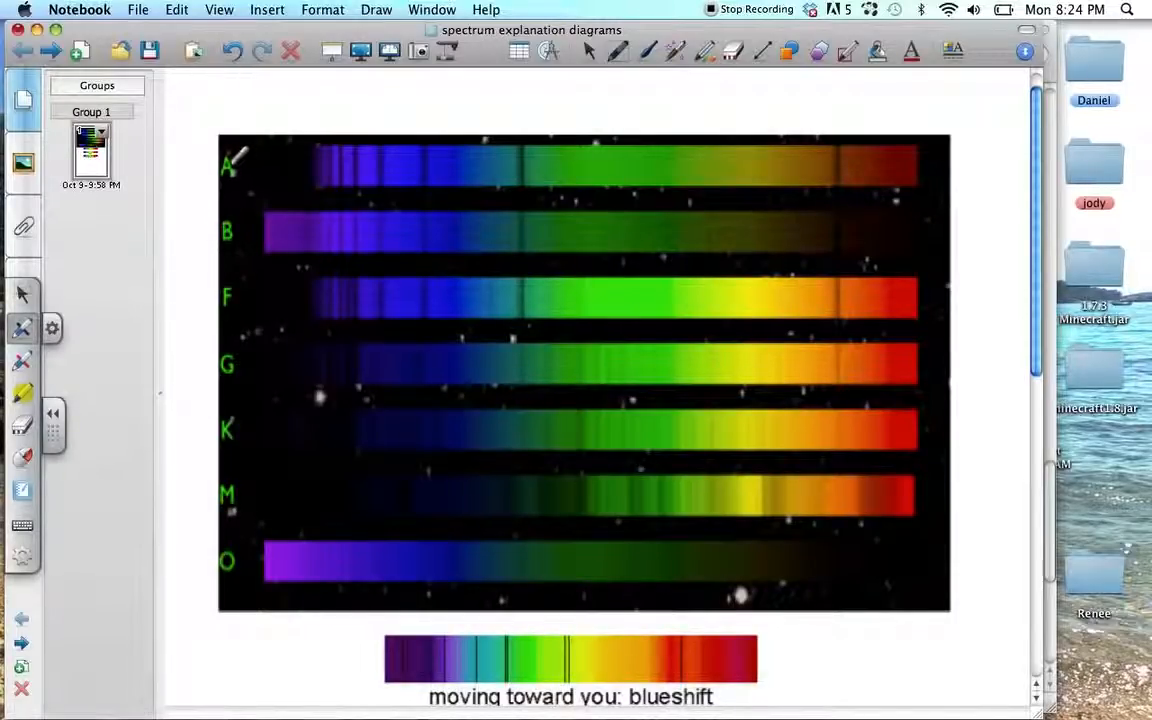
mouse_move(230, 200)
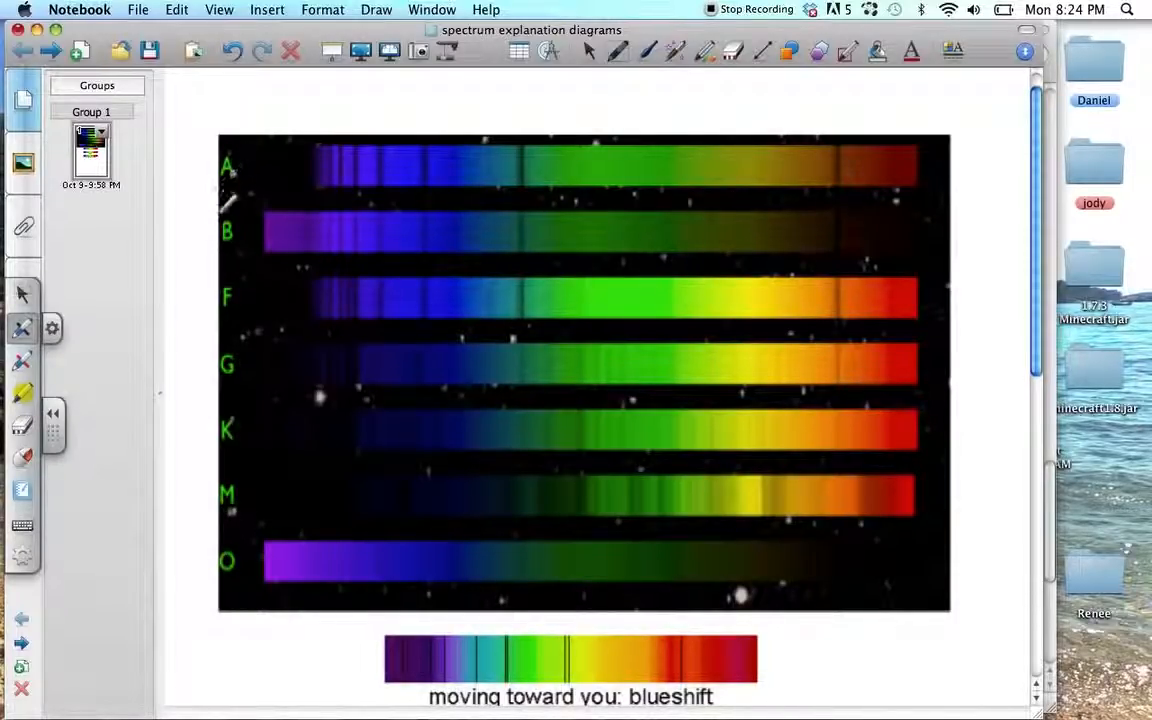
mouse_move(188, 362)
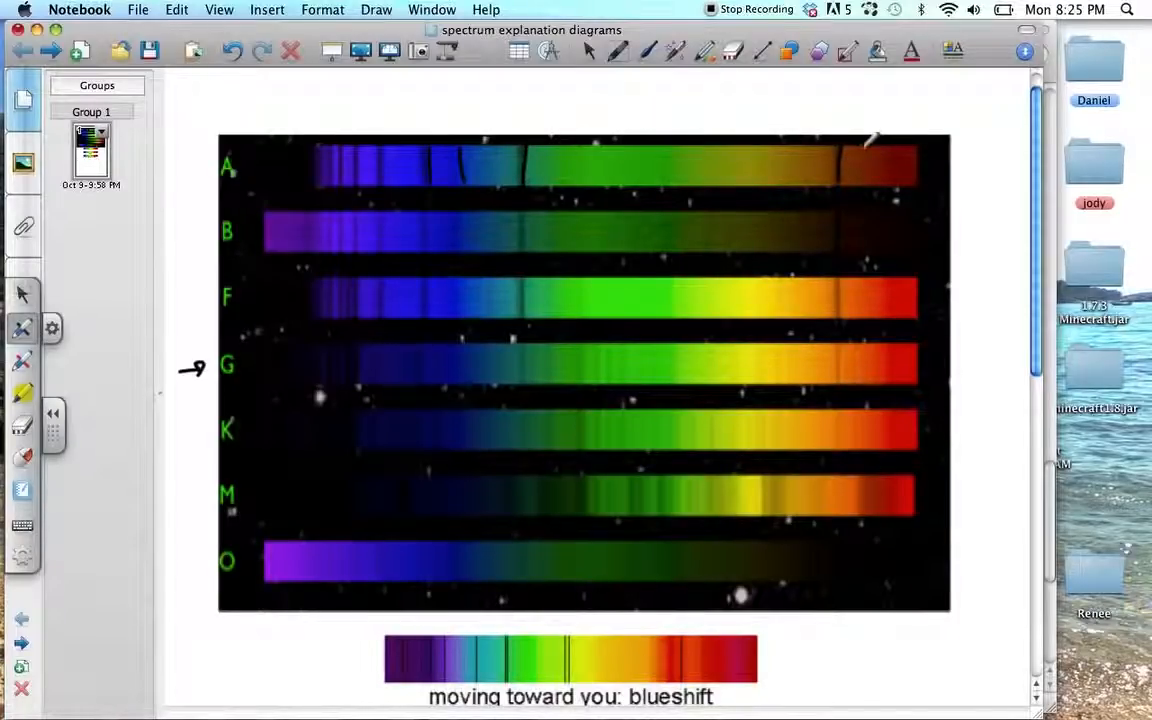
Mark a dark absorption line across the A-type star spectrum with the pen
drag(870, 140, 830, 156)
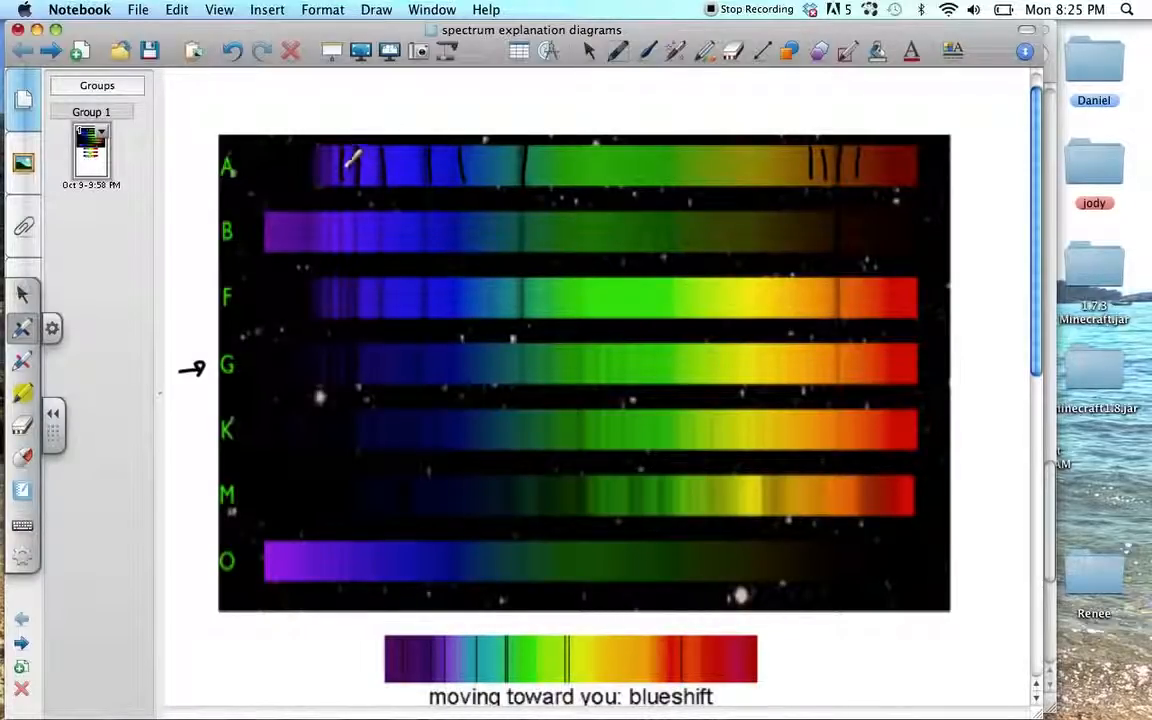
mouse_move(690, 164)
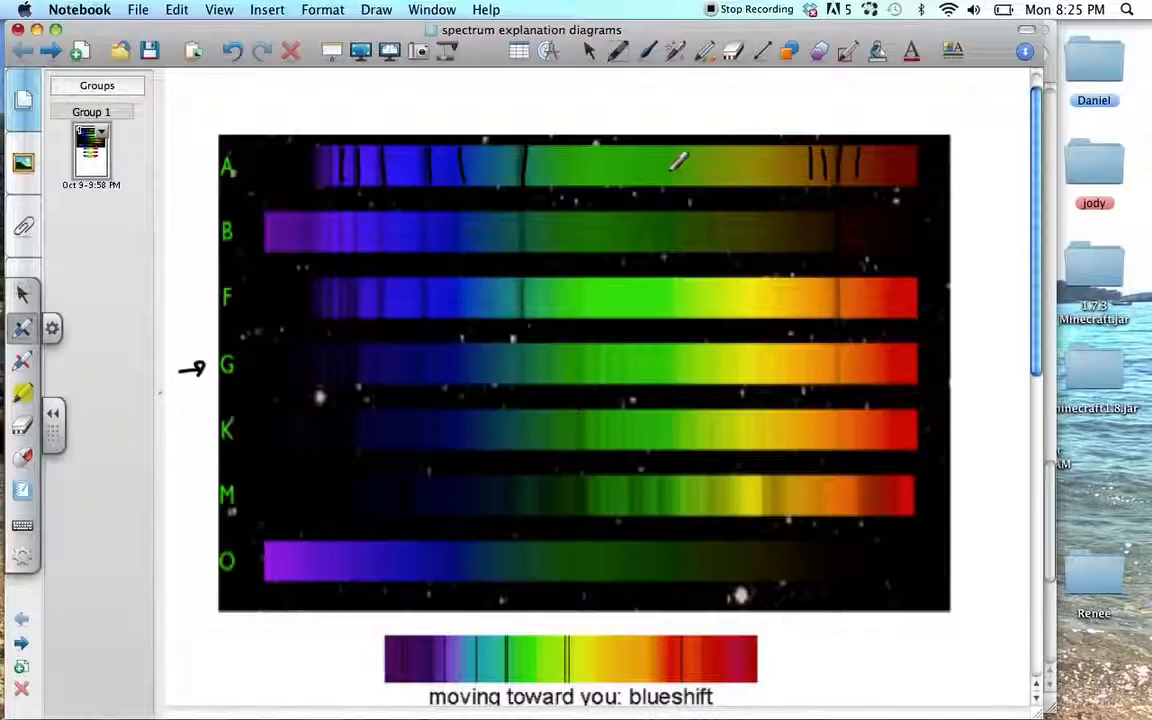
mouse_move(812, 252)
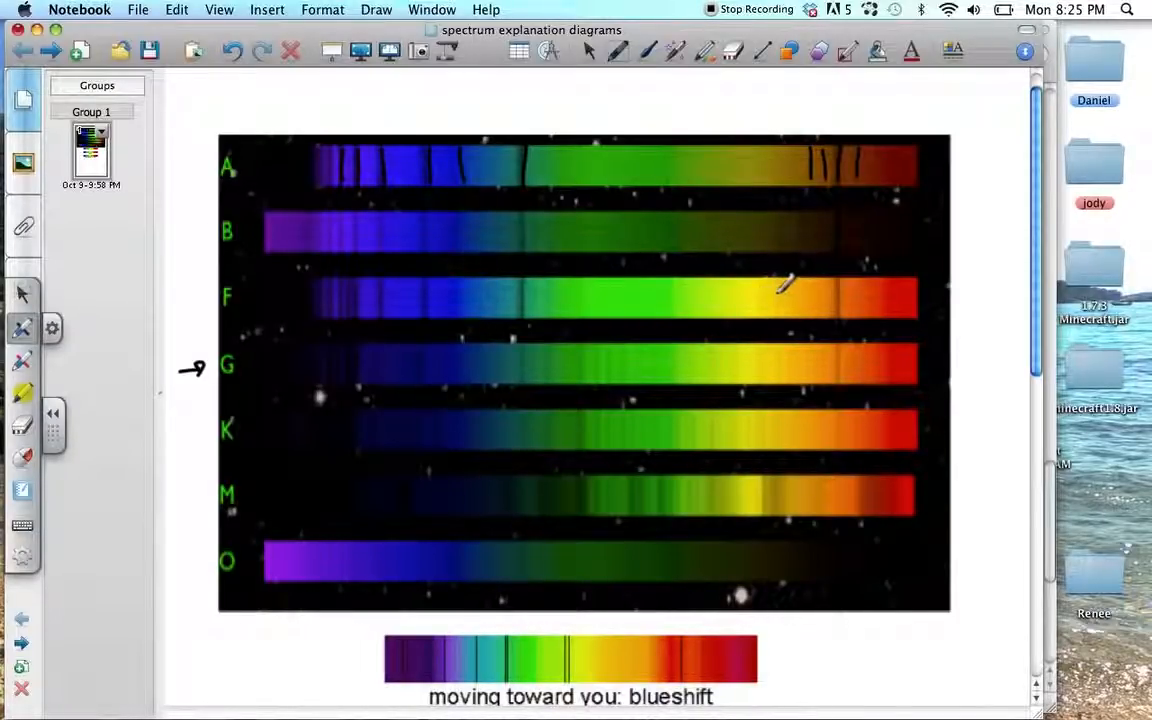
mouse_move(770, 290)
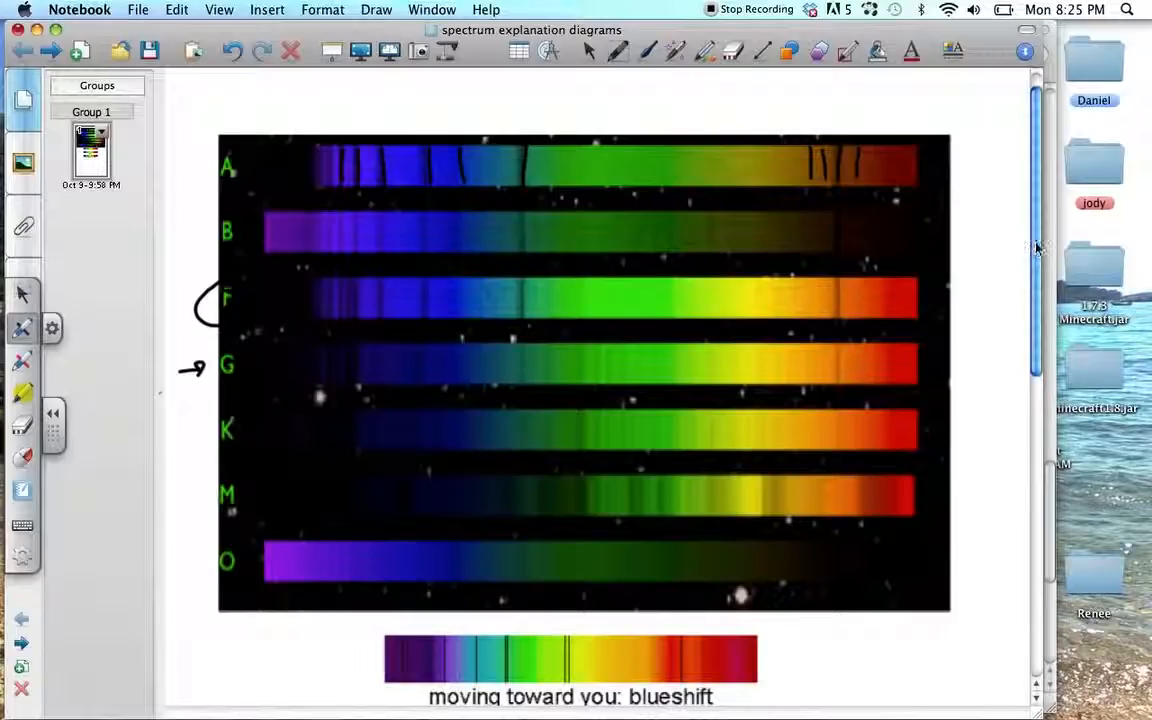
Scroll down to the blueshift, rest and redshift comparison spectra
scroll(down, 3)
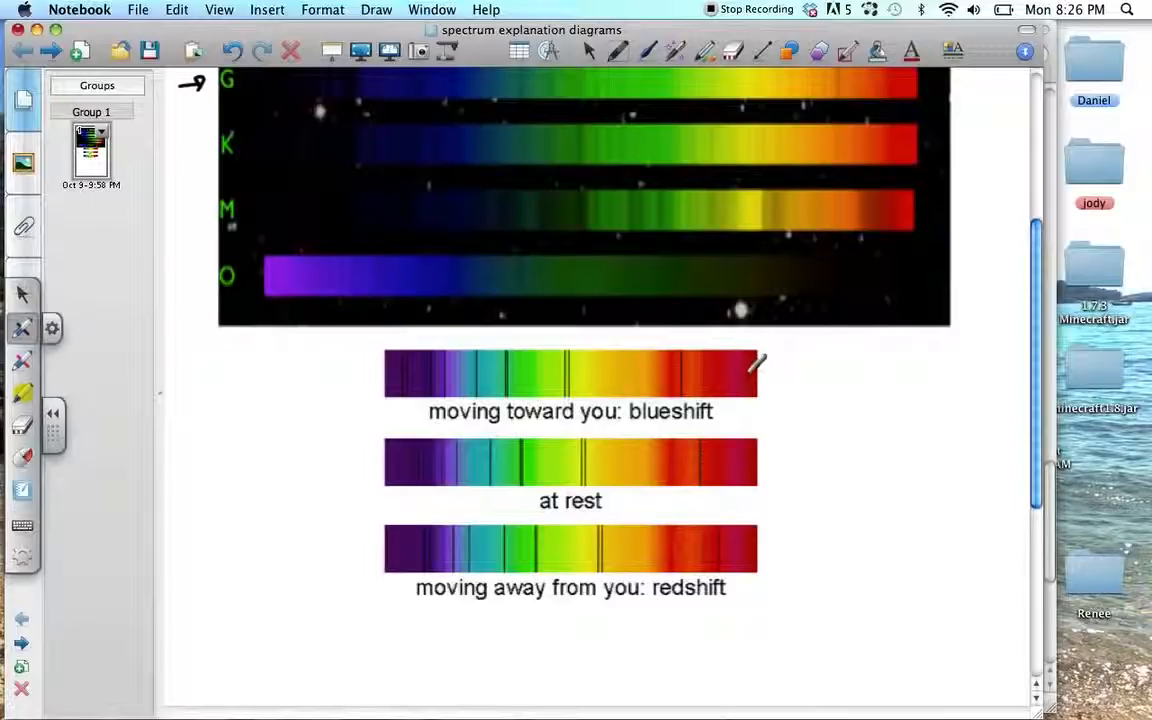
mouse_move(696, 362)
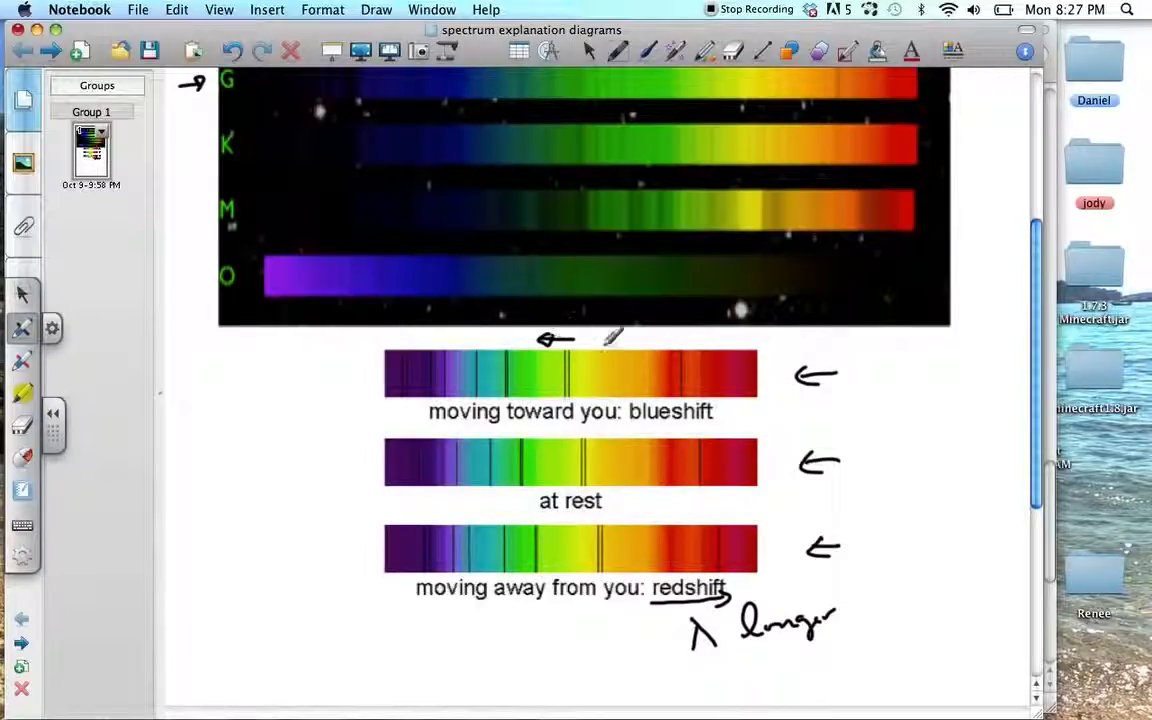
mouse_move(458, 348)
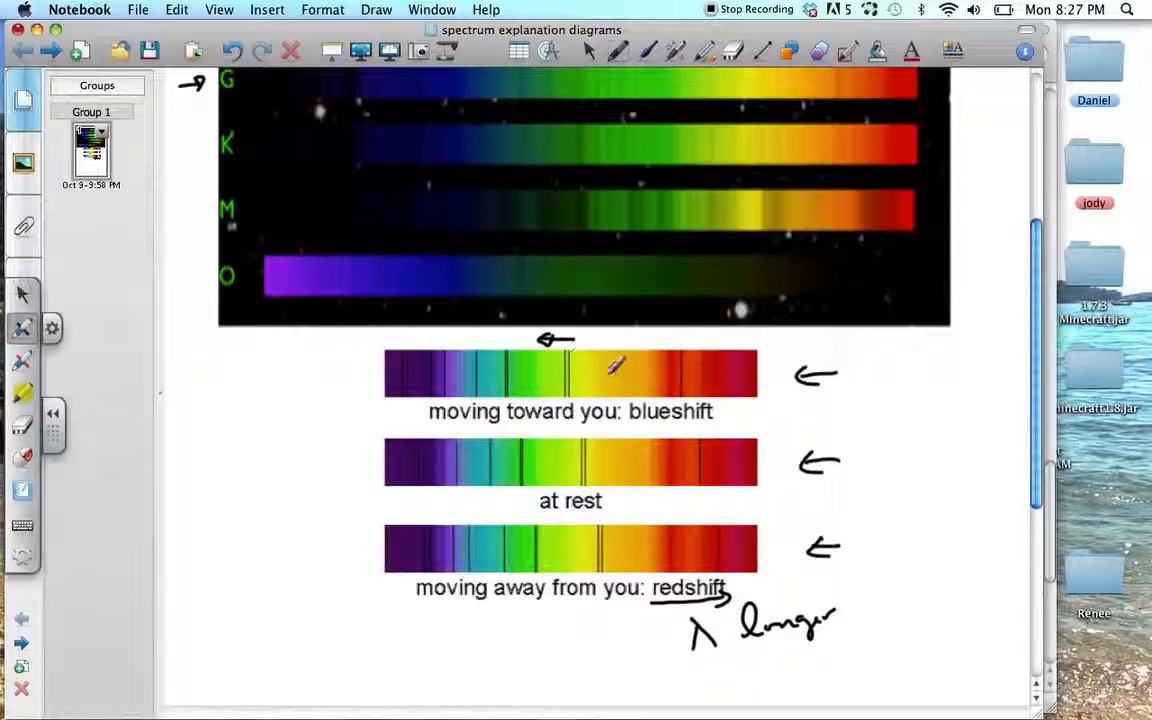
Draw an arrow left of the blueshift spectrum and a hand-drawn mark below redshift
drag(800, 378, 850, 372)
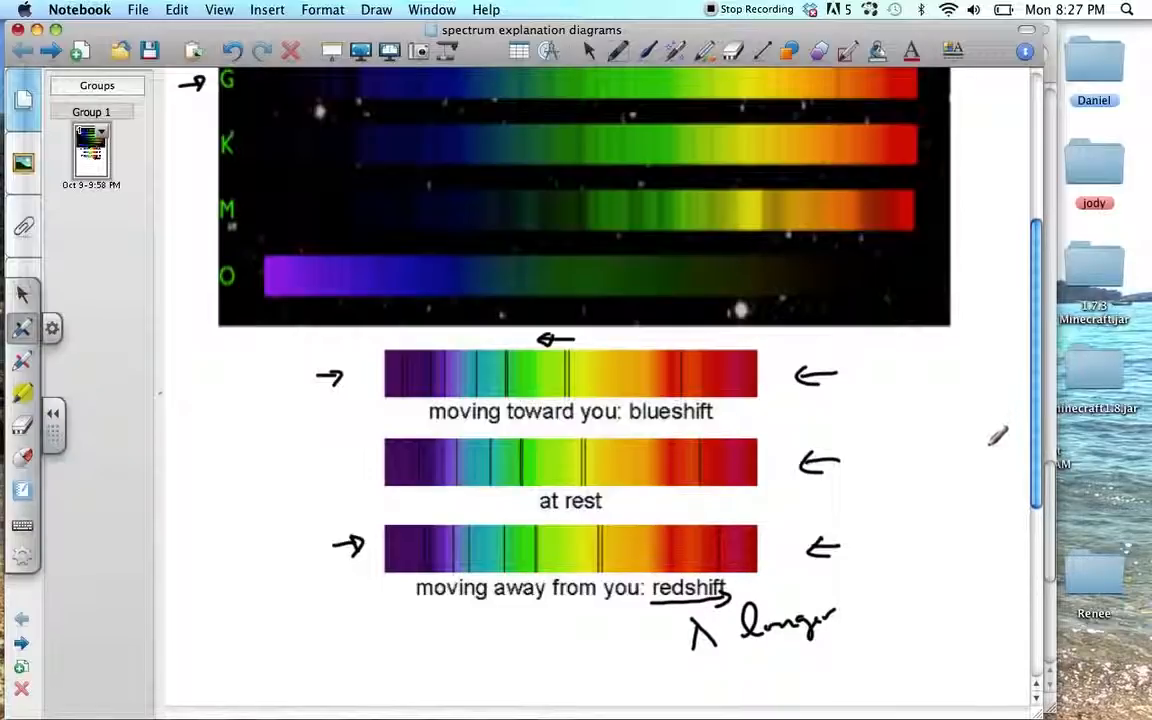
mouse_move(980, 444)
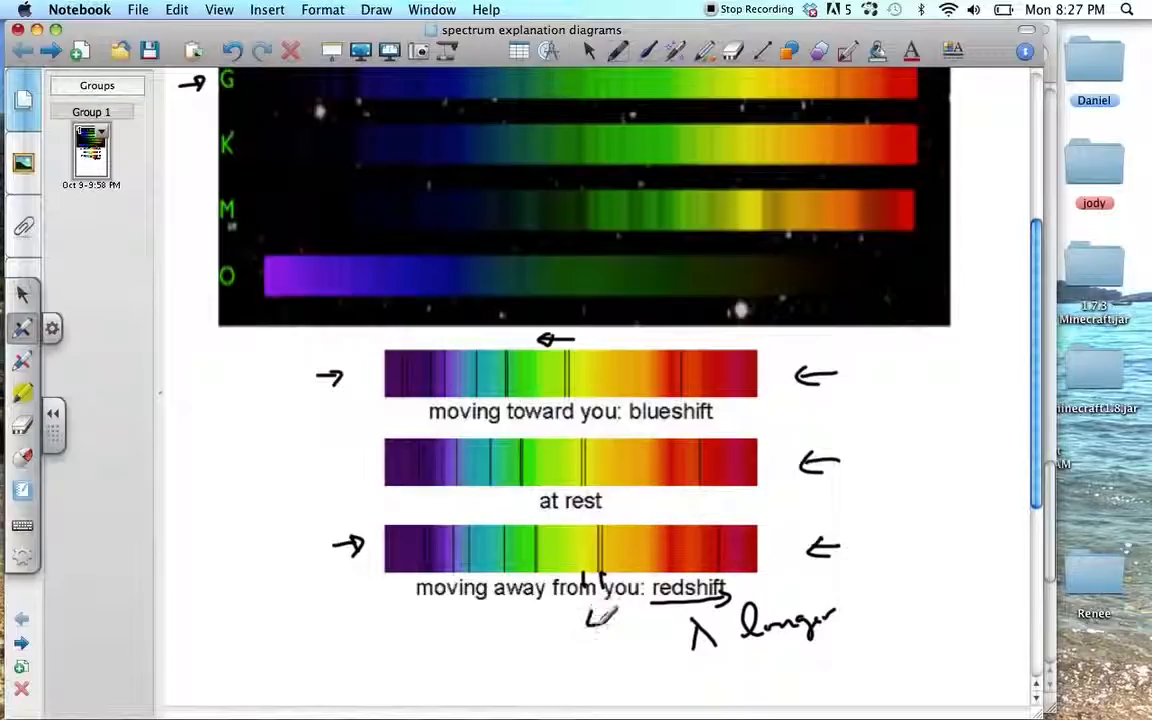
drag(600, 620, 630, 610)
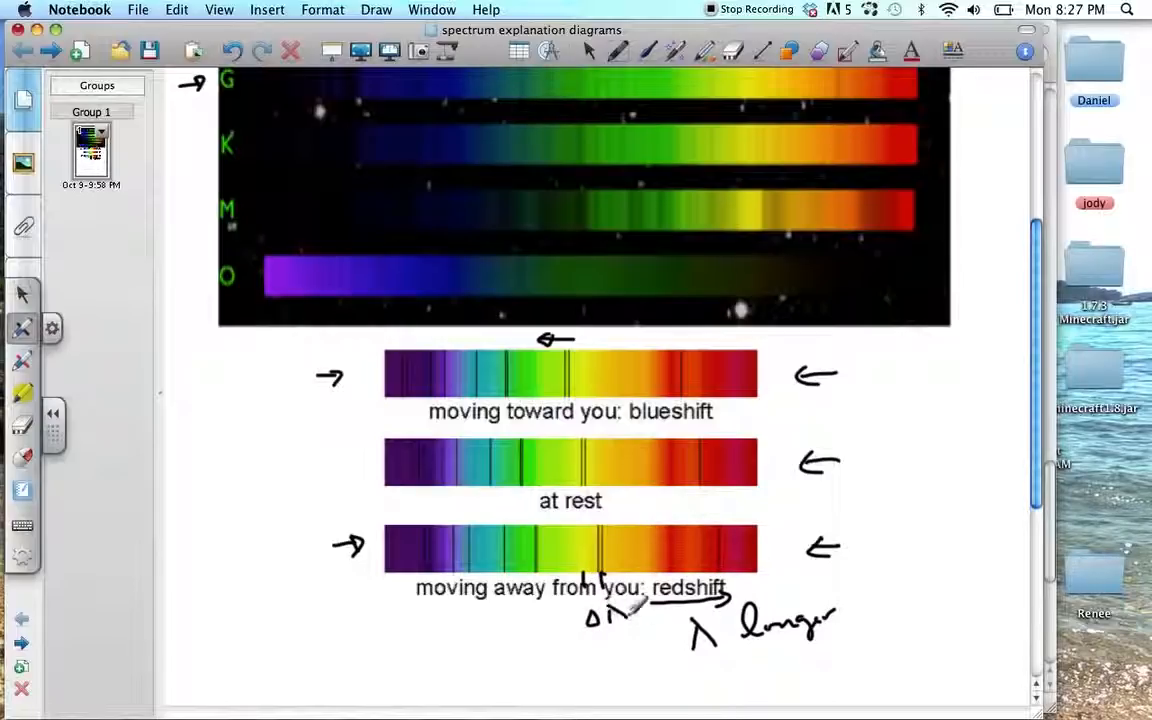